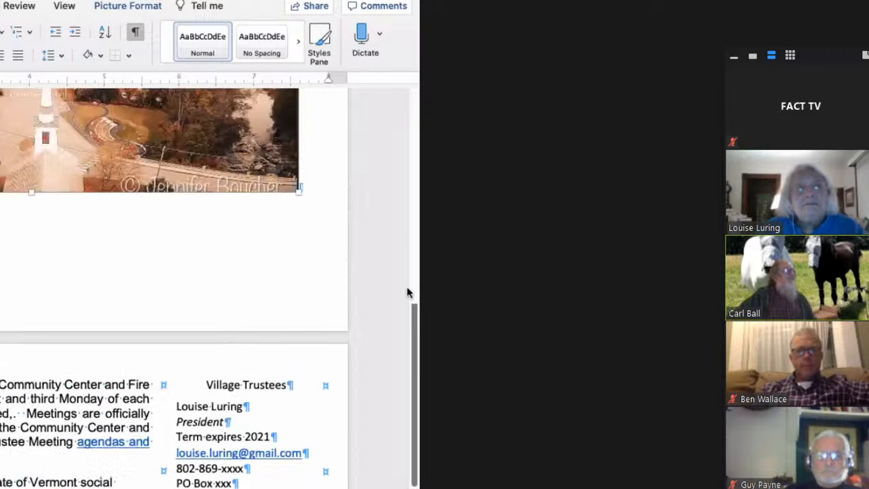
scroll("down", 3)
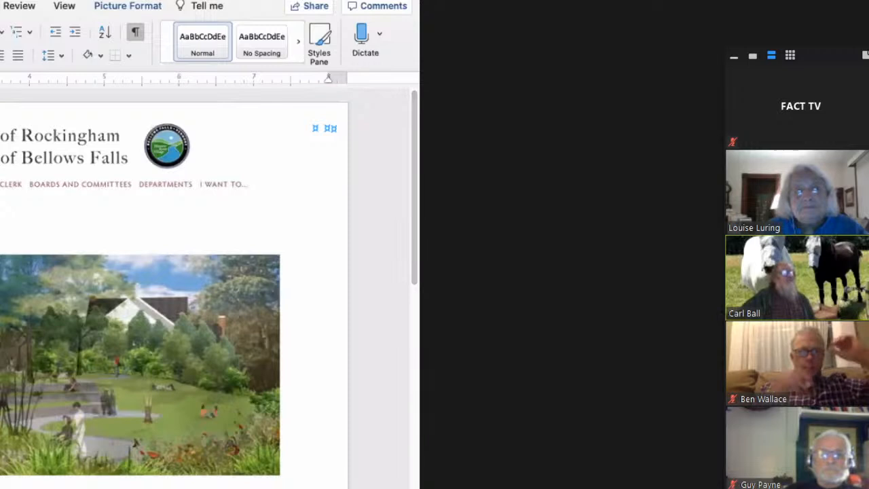
scroll("down", 3)
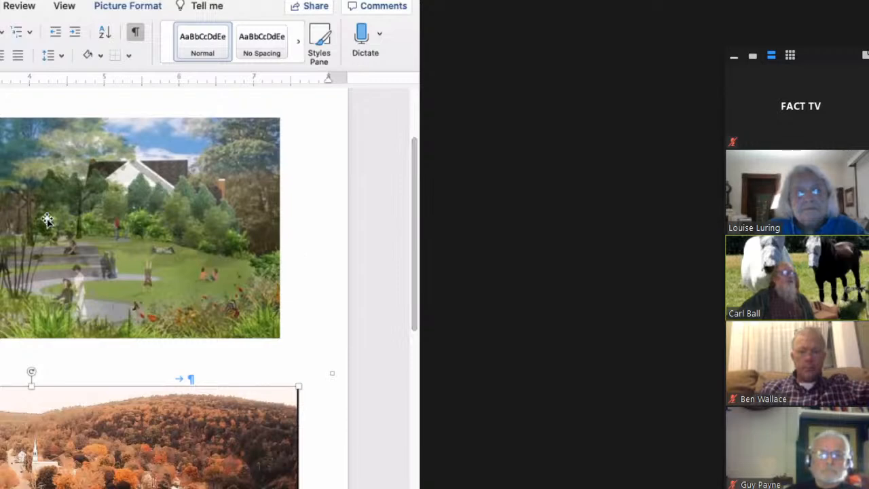
scroll("down", 3)
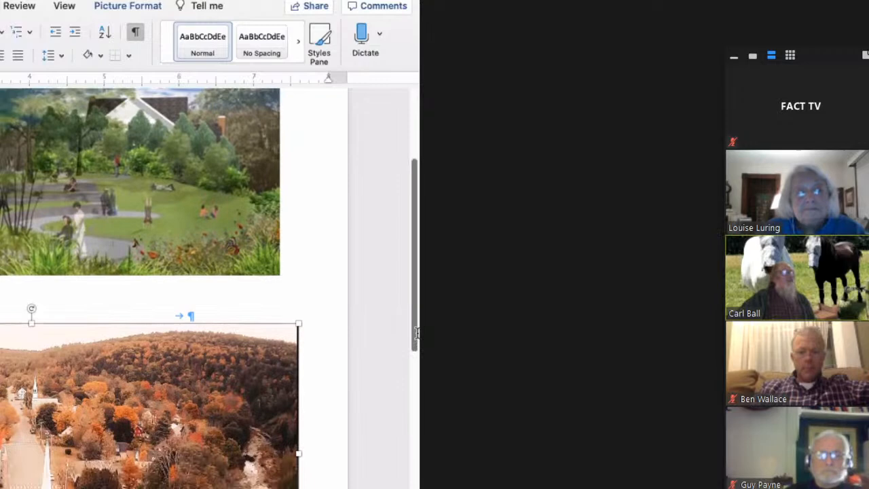
scroll("down", 3)
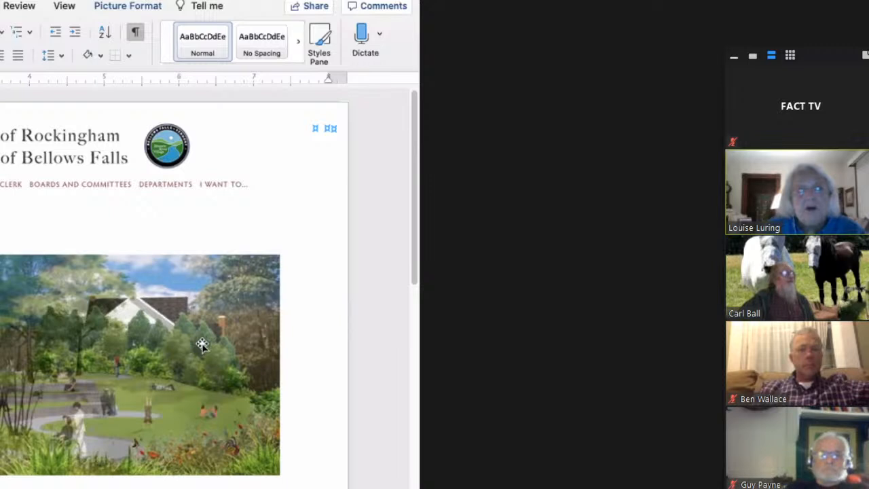
scroll("down", 3)
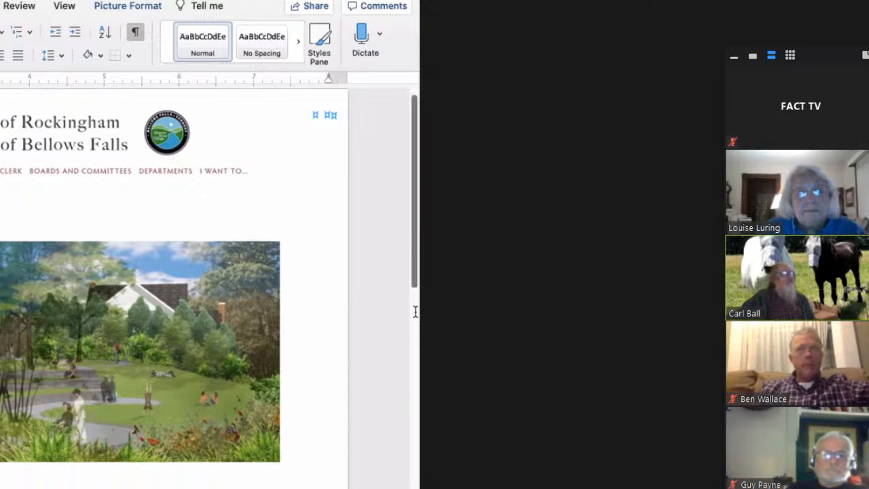
scroll("down", 3)
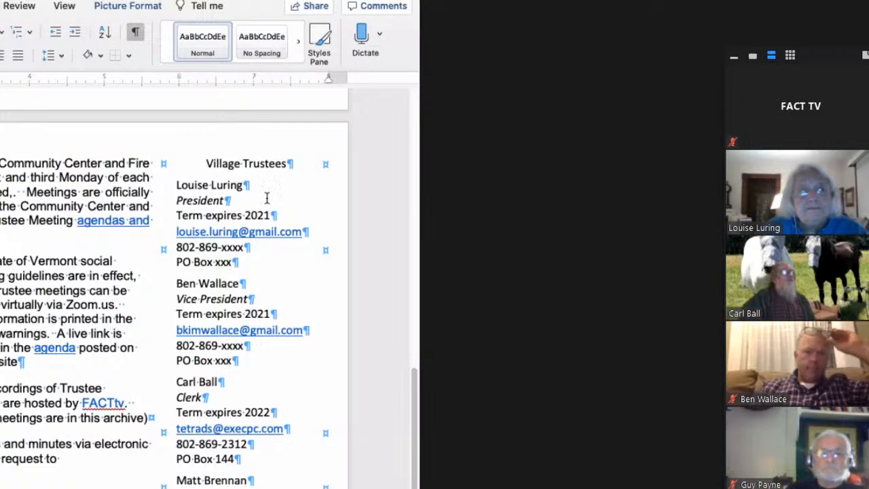
scroll("down", 3)
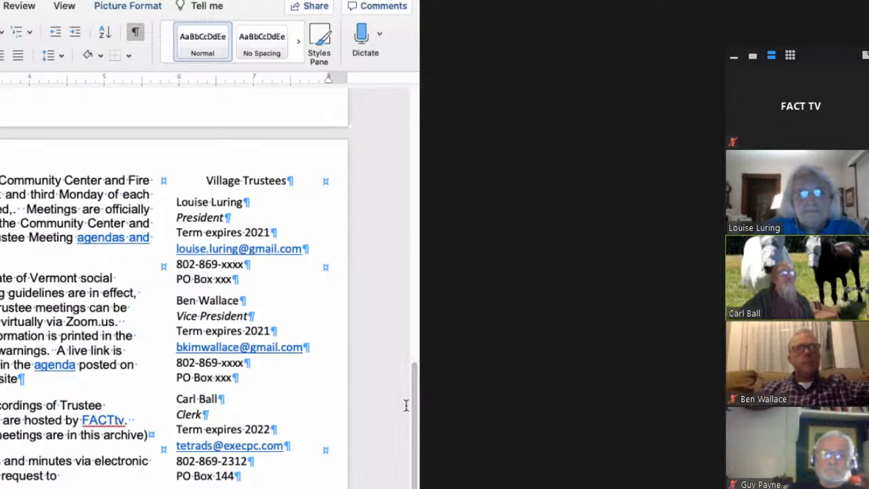
scroll("down", 3)
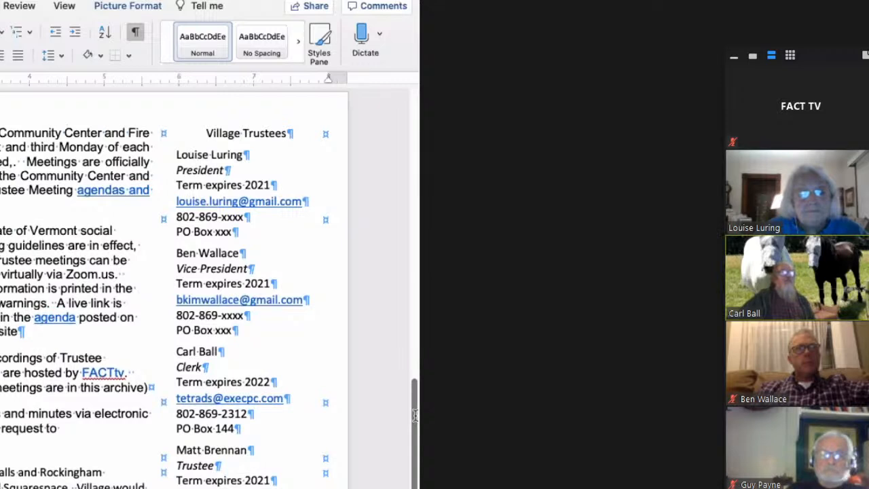
scroll("down", 3)
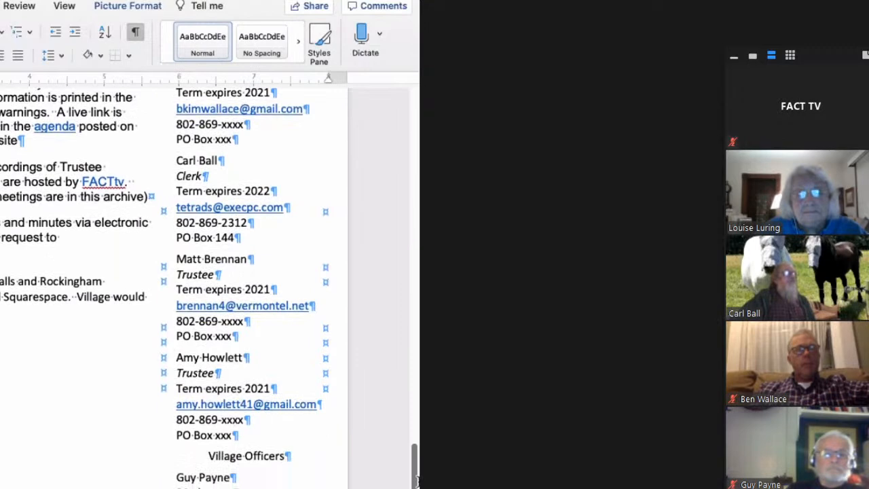
scroll("down", 3)
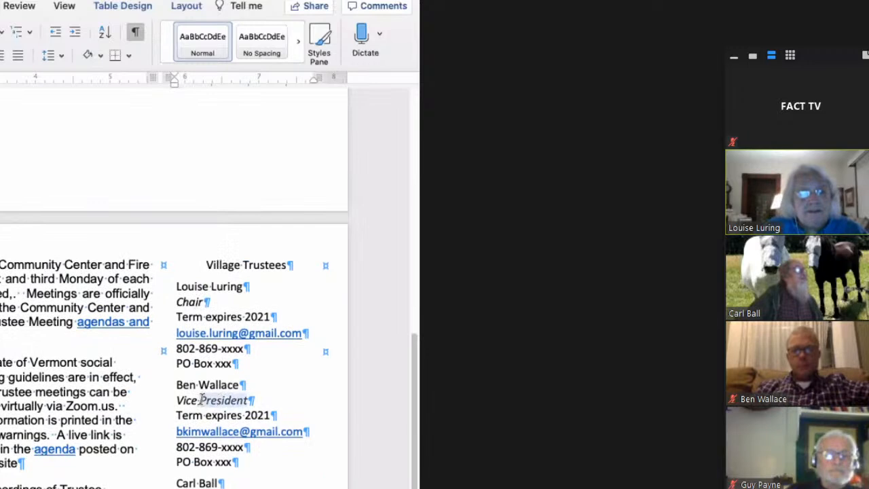
type("Chair")
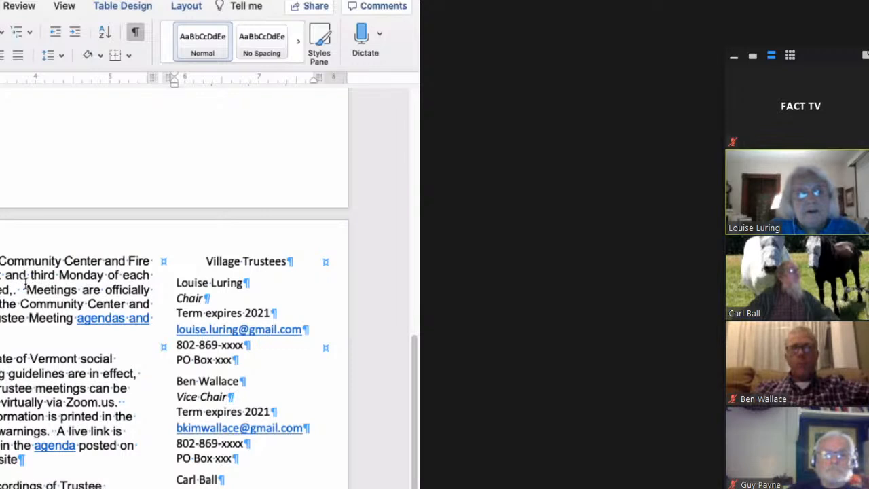
mouse_move(54, 446)
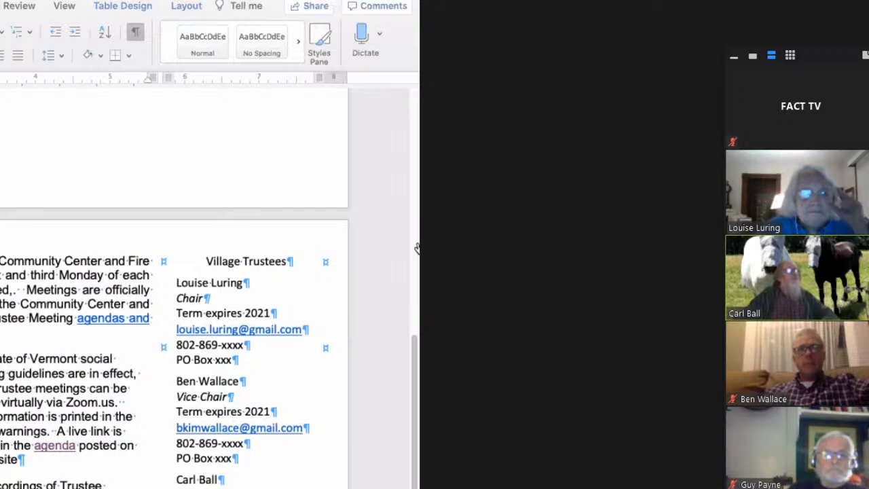
mouse_move(305, 342)
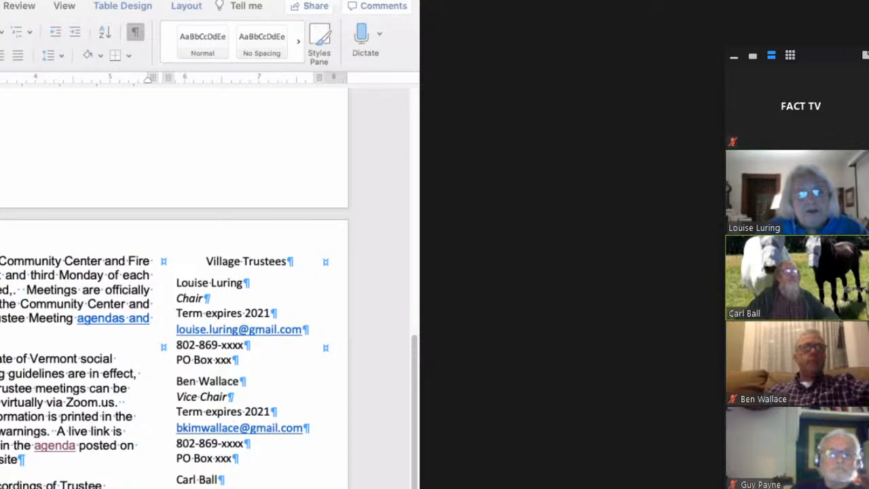
mouse_move(377, 259)
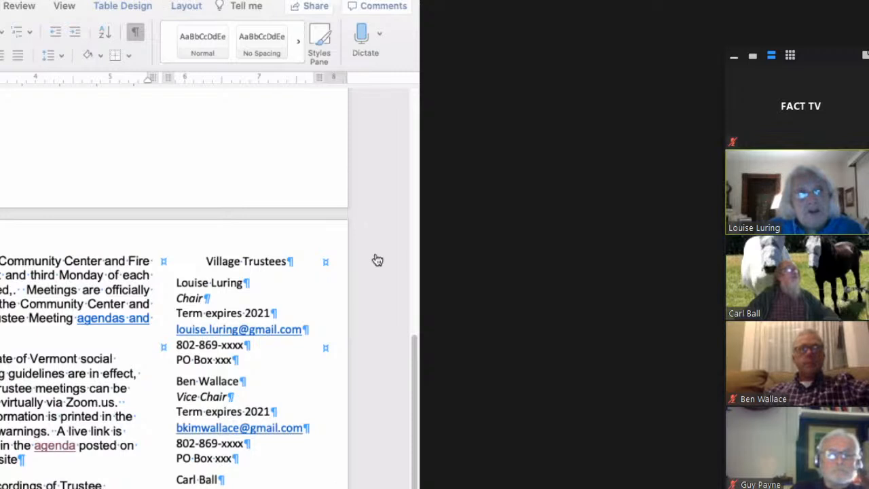
mouse_move(383, 207)
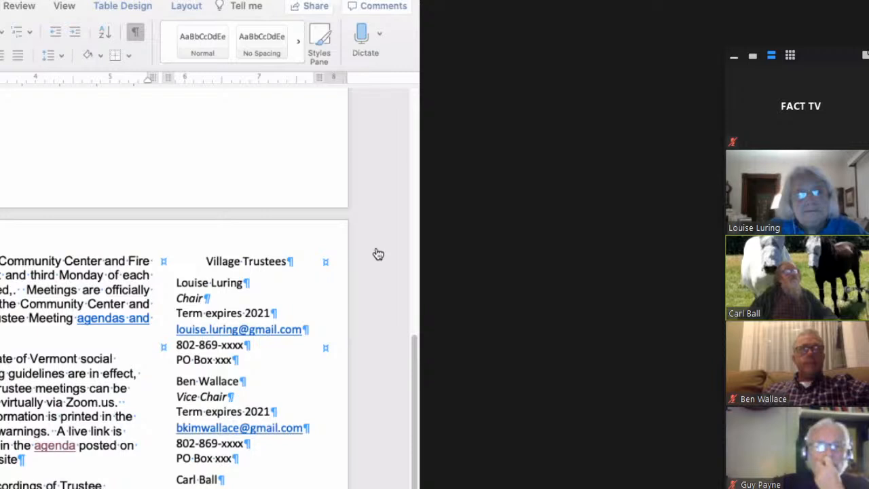
mouse_move(382, 269)
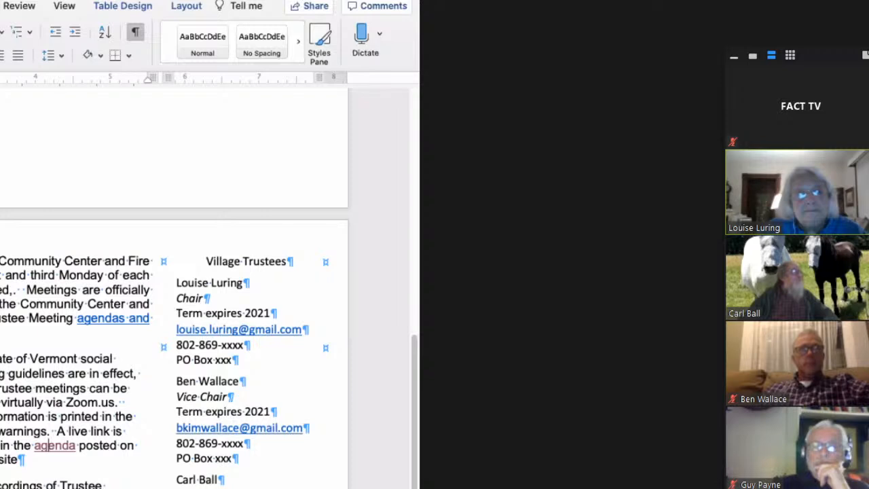
scroll("down", 3)
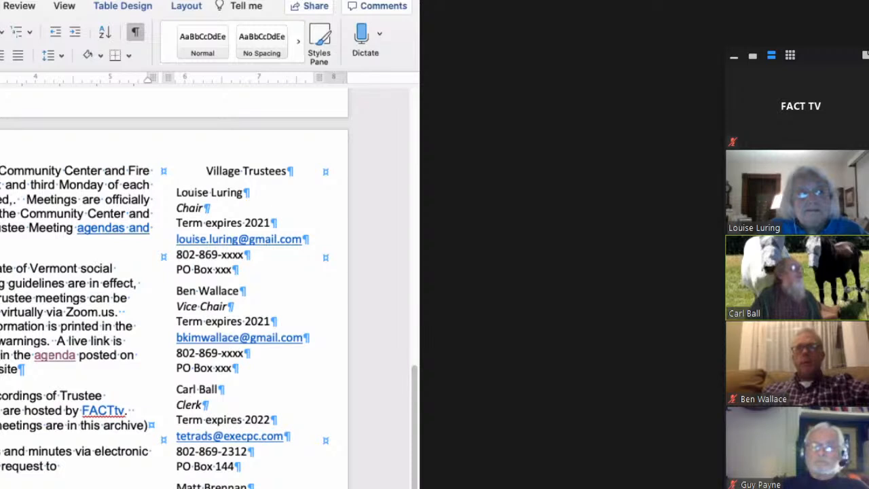
scroll("down", 3)
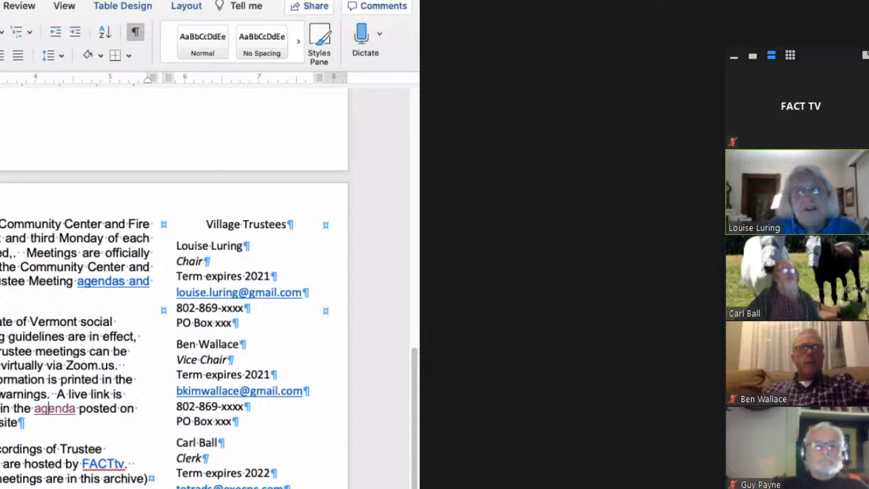
Select the word 'Center' in 'Community Center' in the meeting paragraph
double_click(77, 224)
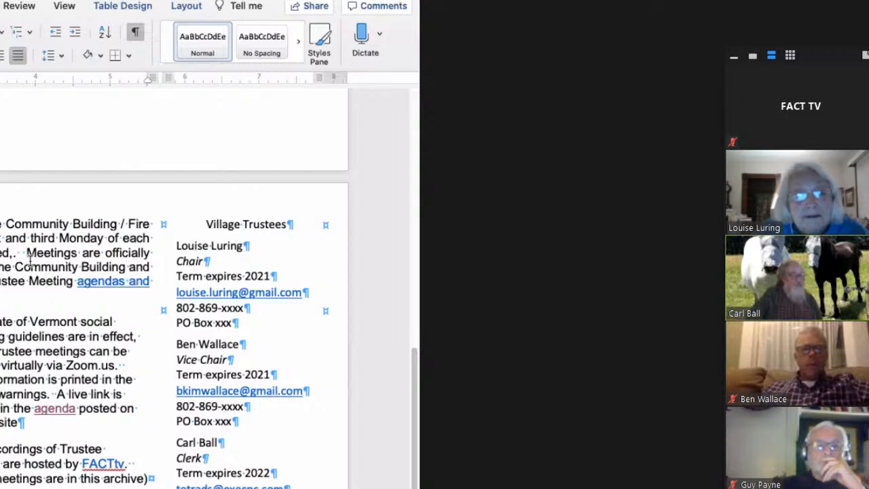
Scroll down through the Village Trustees listings toward Matt Brennan
scroll("down", 3)
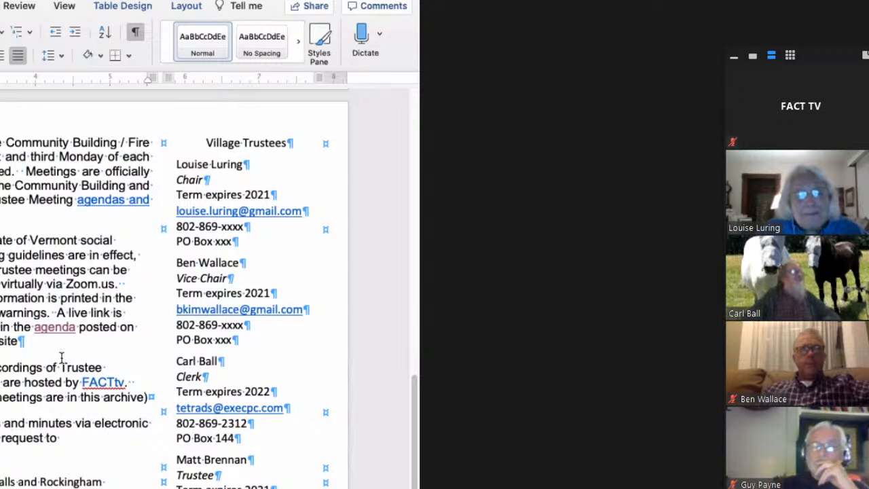
scroll("down", 3)
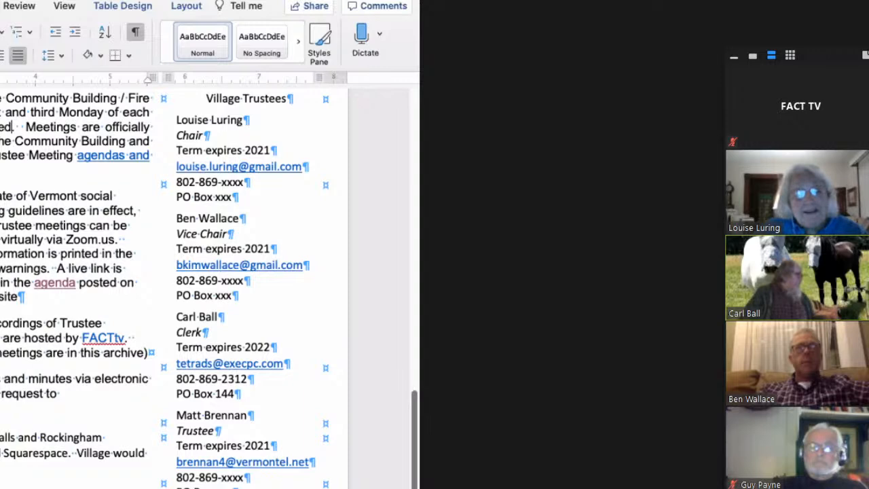
scroll("down", 3)
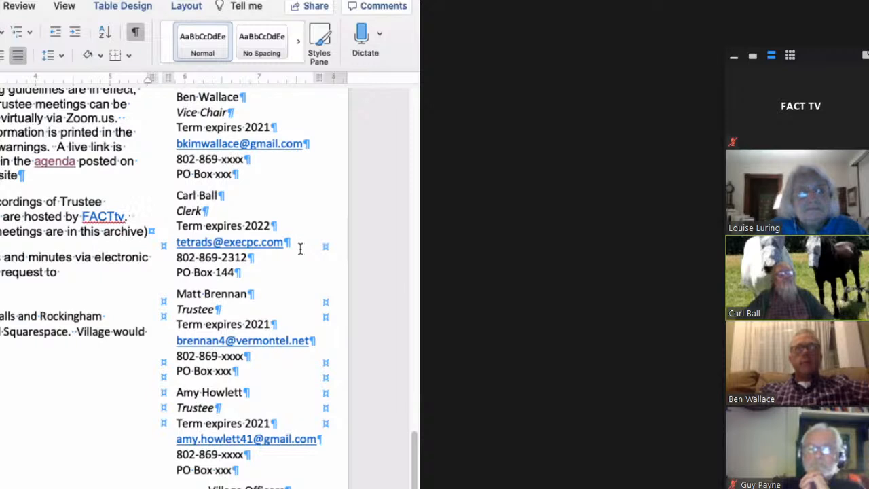
mouse_move(104, 285)
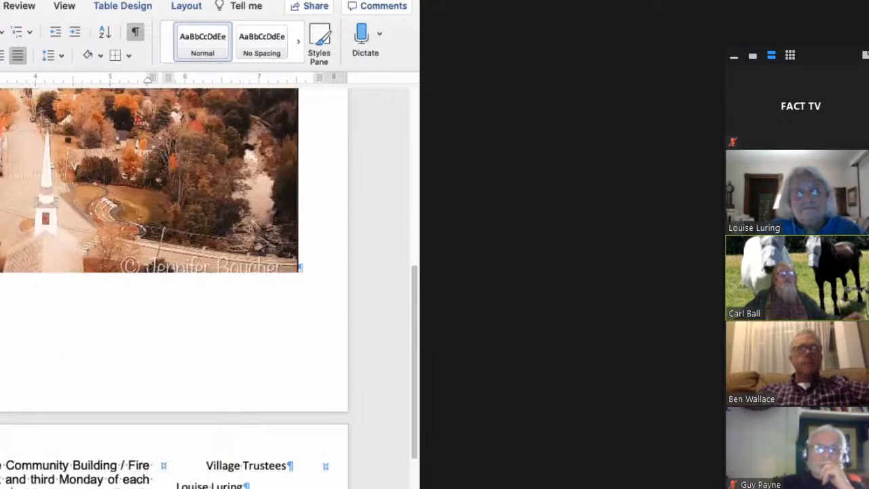
scroll("down", 3)
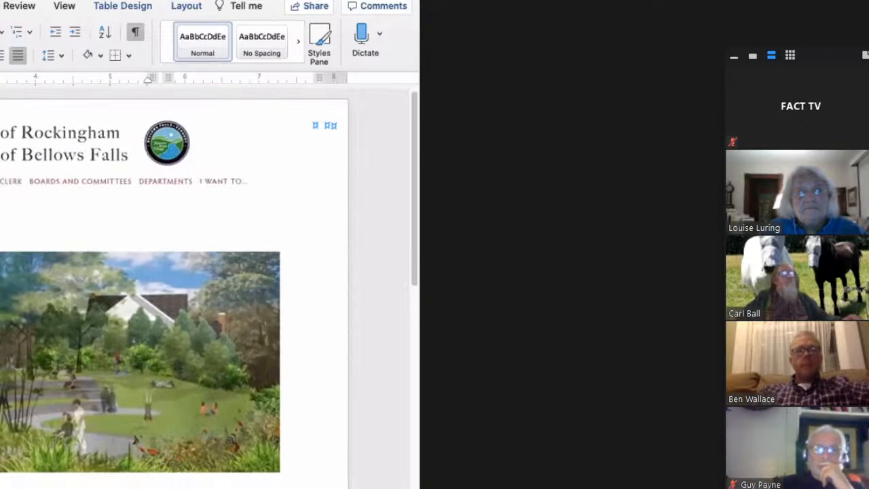
scroll("down", 3)
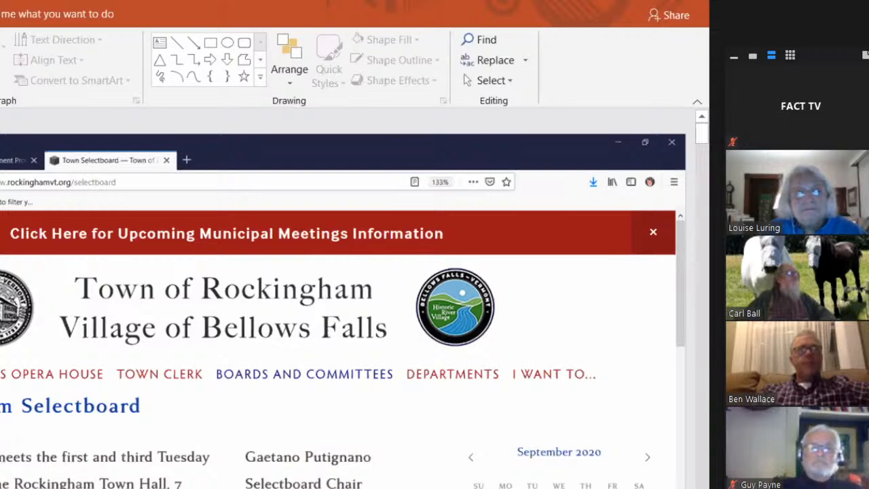
mouse_move(692, 33)
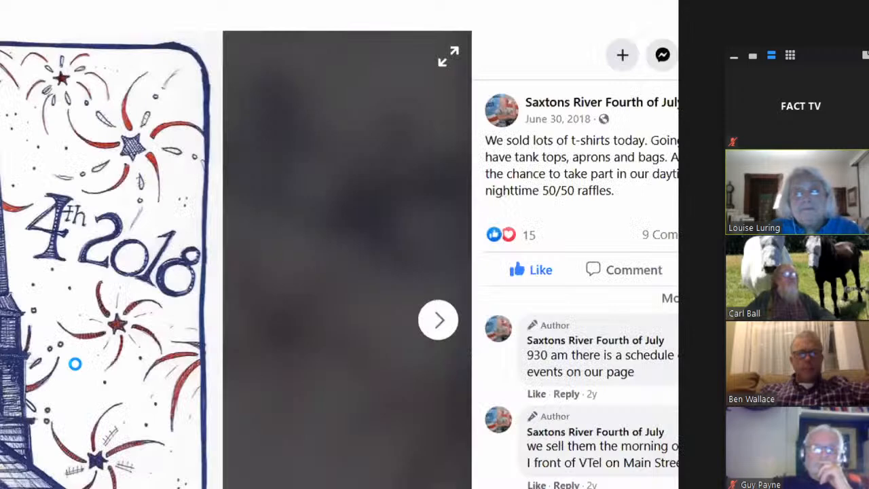
Page back through the 2013 T-shirt and 2012 call-for-artists posts to the 2010 T-shirt photo
left_click(438, 319)
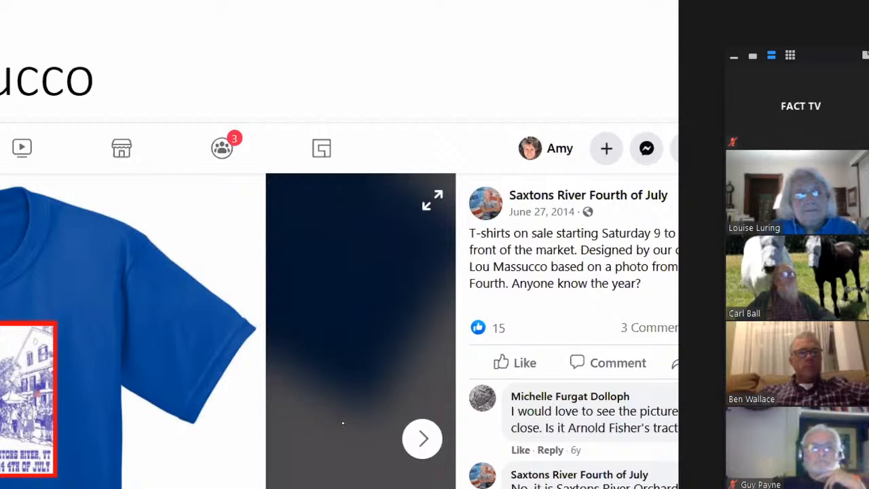
left_click(422, 438)
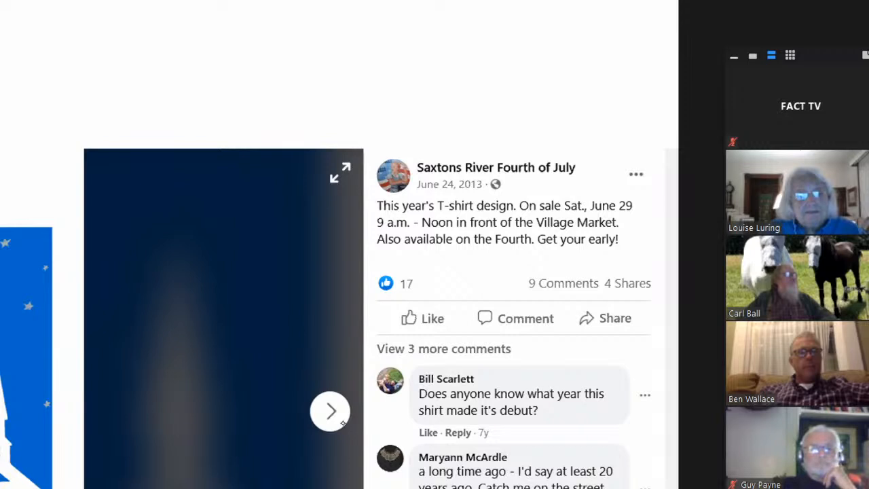
left_click(331, 411)
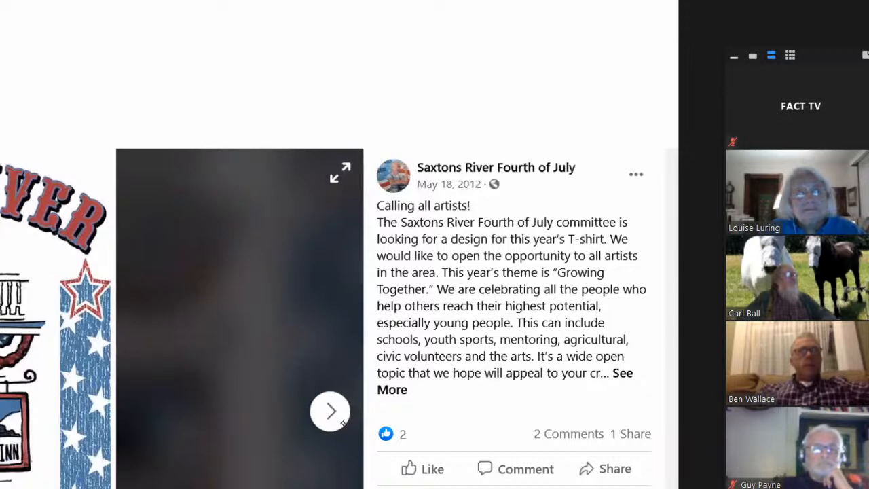
left_click(331, 411)
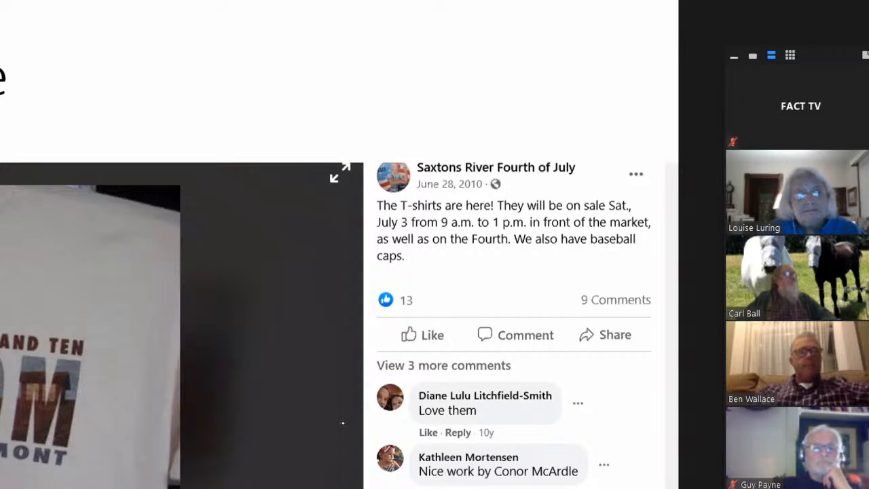